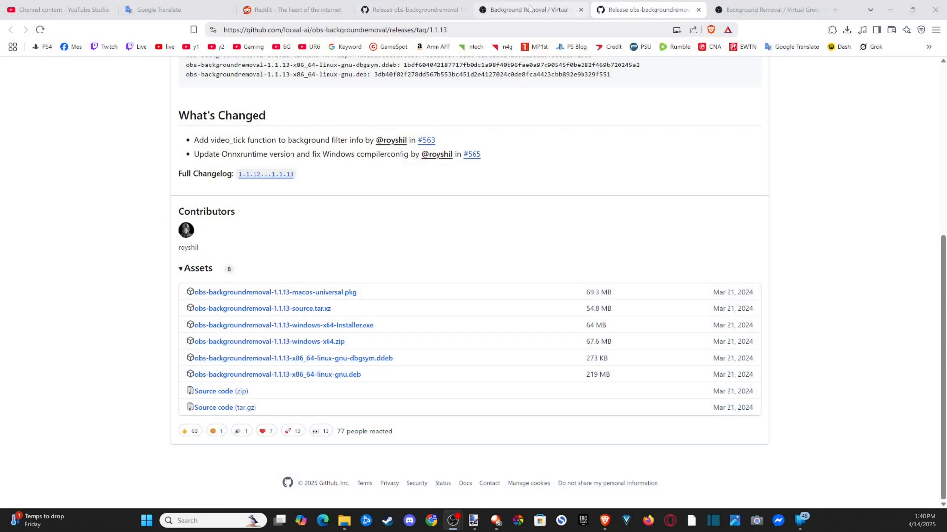
{"action": "mouse_move", "coordinate": [643, 10]}
{"action": "type", "text": "obs backgrou"}
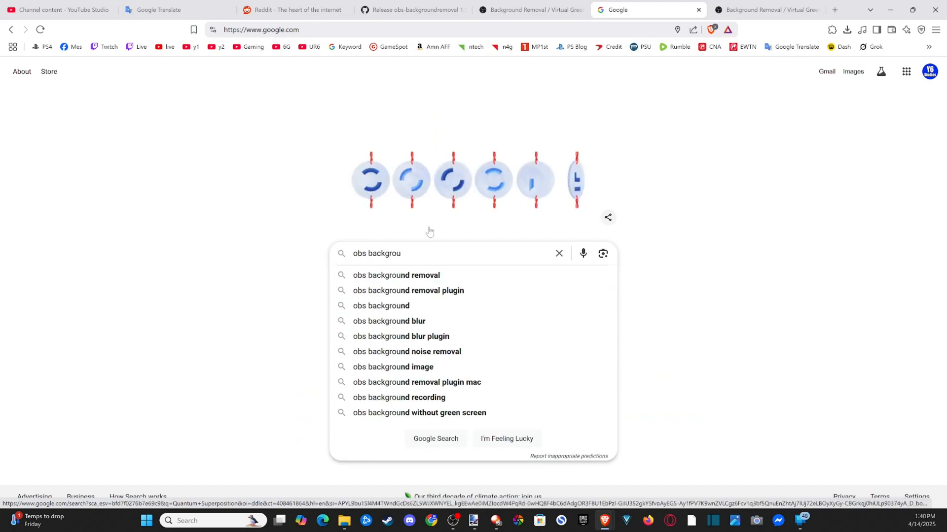
Step: Search 'obs background removal', reach the OBS forum plugin page and follow its download link to GitHub releases
{"action": "left_click", "coordinate": [397, 275]}
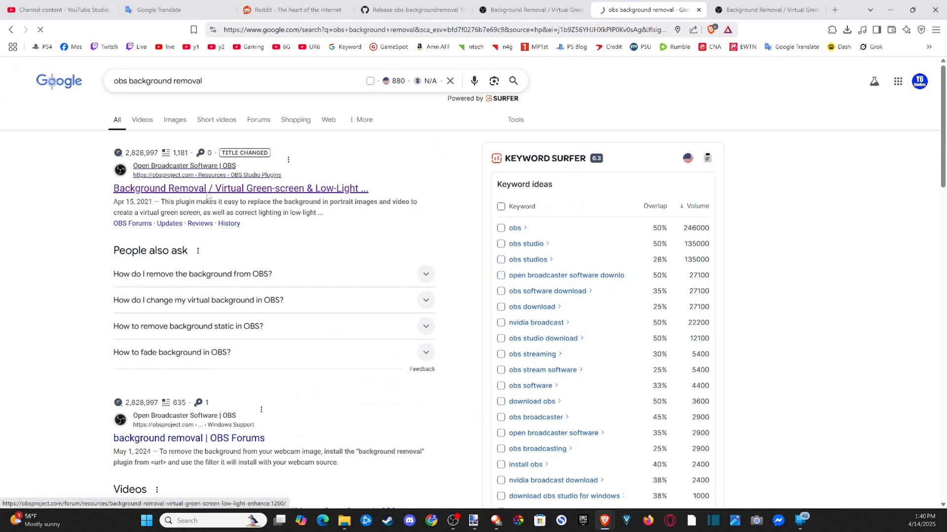
{"action": "left_click", "coordinate": [240, 188]}
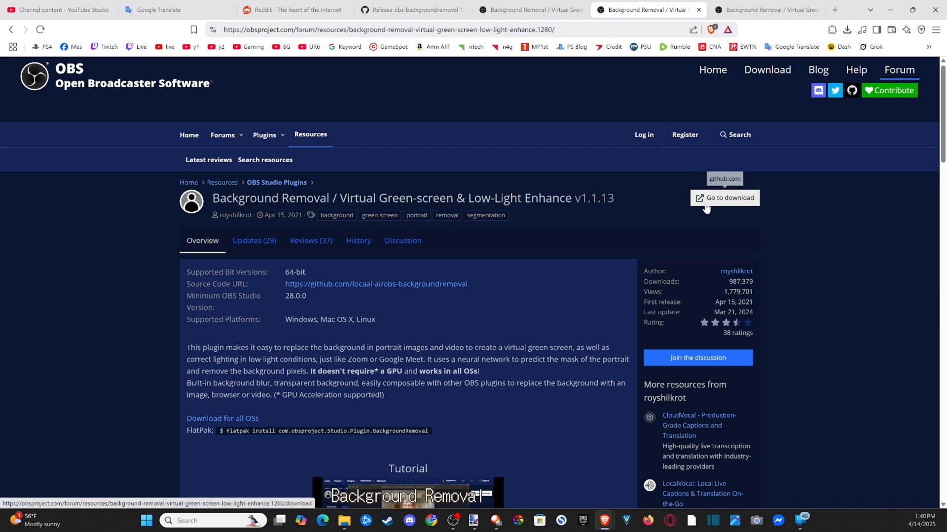
{"action": "left_click", "coordinate": [724, 198]}
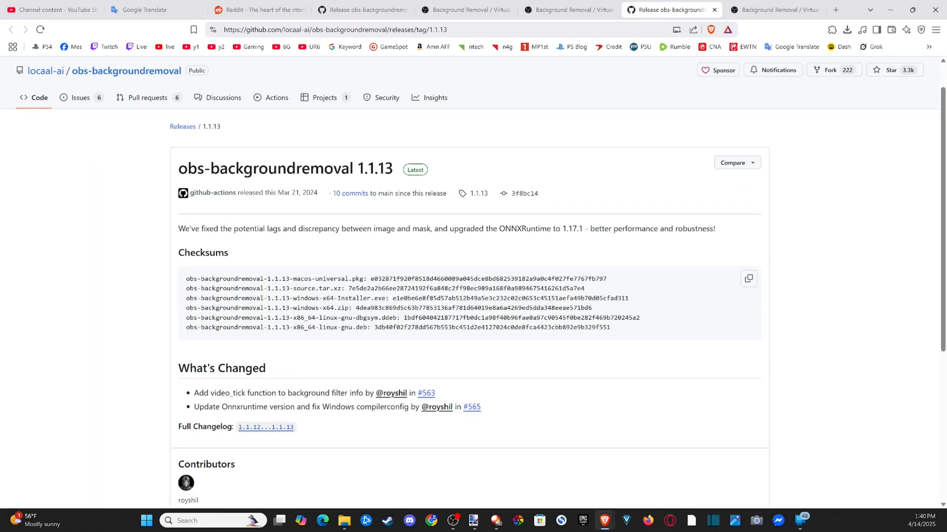
Step: Download obs-backgroundremoval-1.1.13-windows-x64-Installer.exe from Assets and check its progress in downloads
{"action": "scroll", "scroll_direction": "down", "scroll_amount": 3}
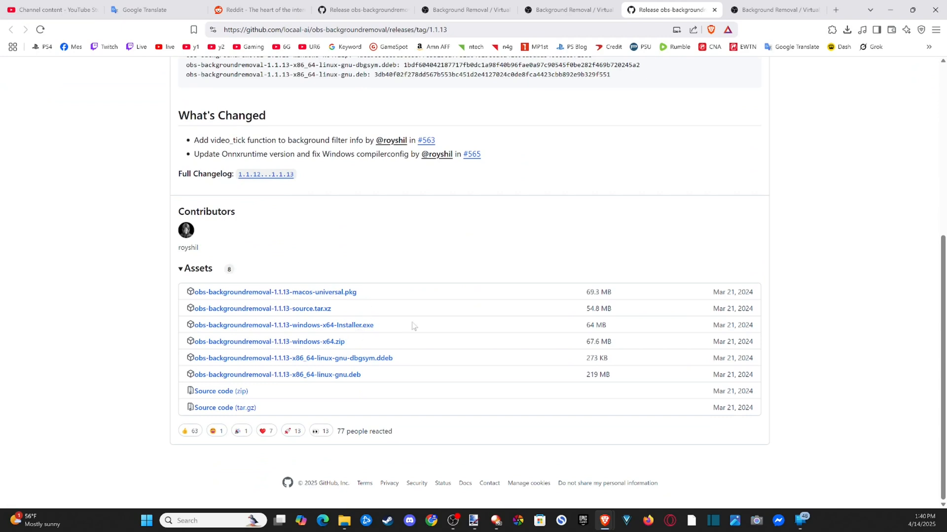
{"action": "double_click", "coordinate": [282, 325]}
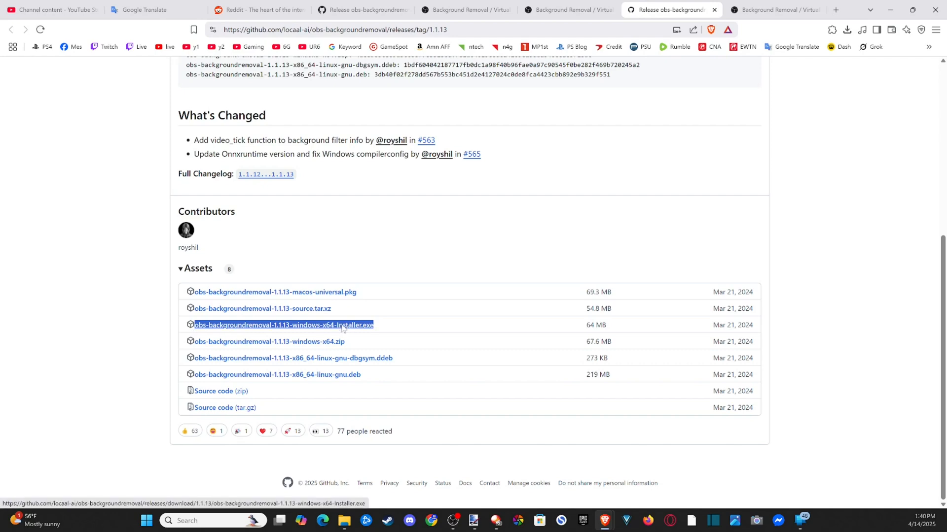
{"action": "left_click", "coordinate": [283, 325]}
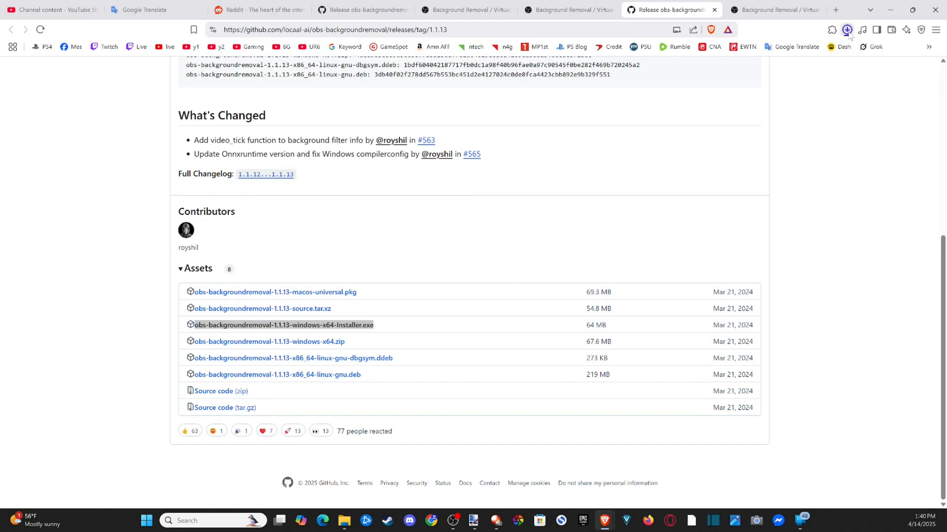
{"action": "left_click", "coordinate": [846, 29]}
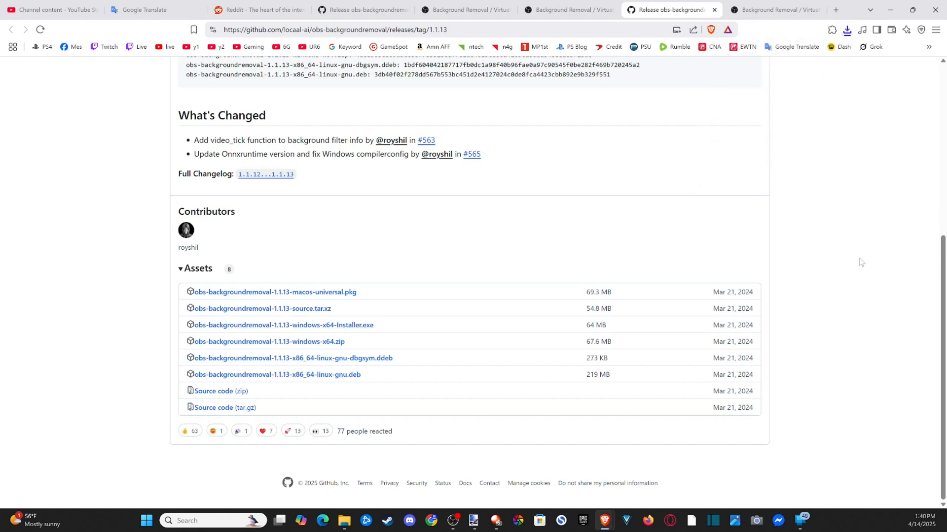
{"action": "mouse_move", "coordinate": [861, 268]}
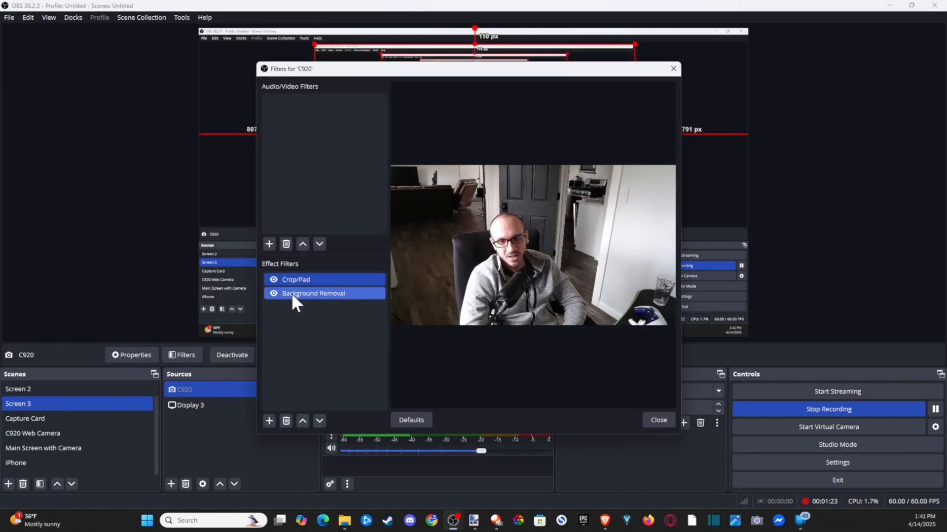
Step: Add the Background Removal effect filter to the C920 webcam source
{"action": "left_click", "coordinate": [314, 294]}
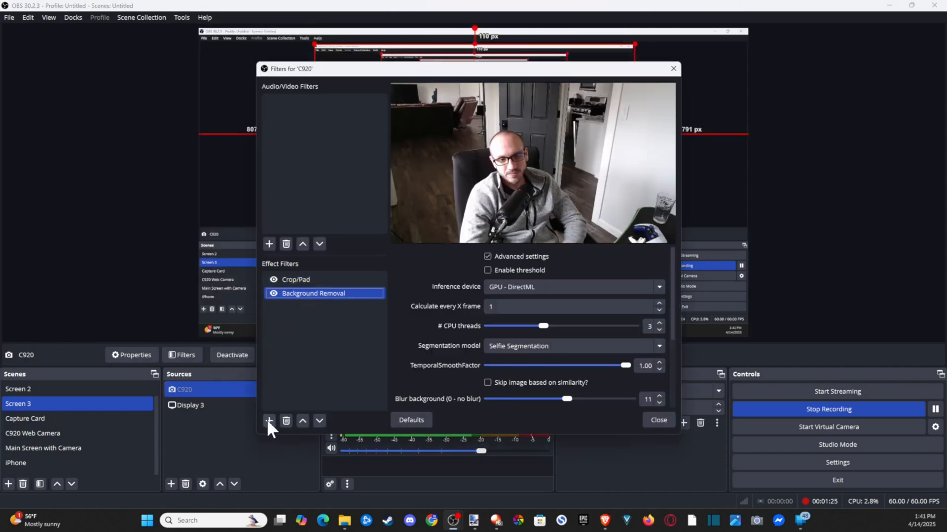
{"action": "left_click", "coordinate": [268, 420]}
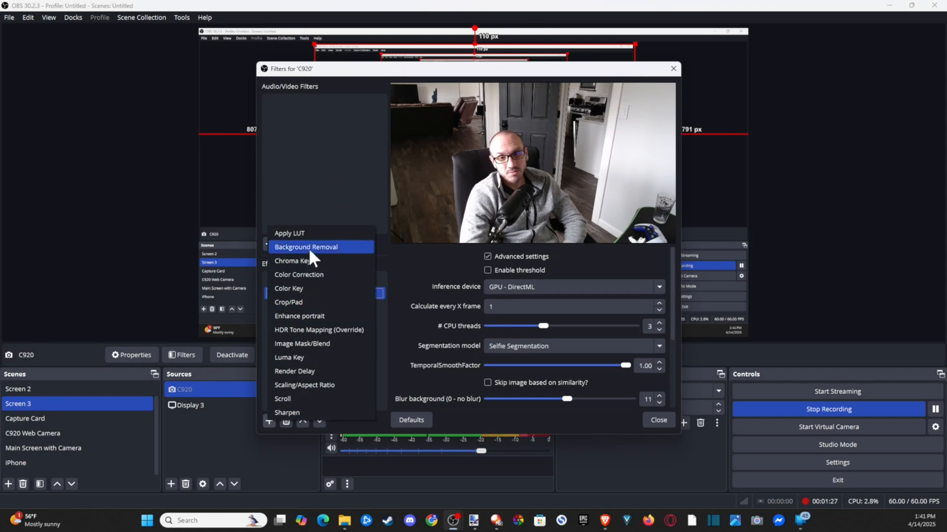
{"action": "left_click", "coordinate": [305, 246]}
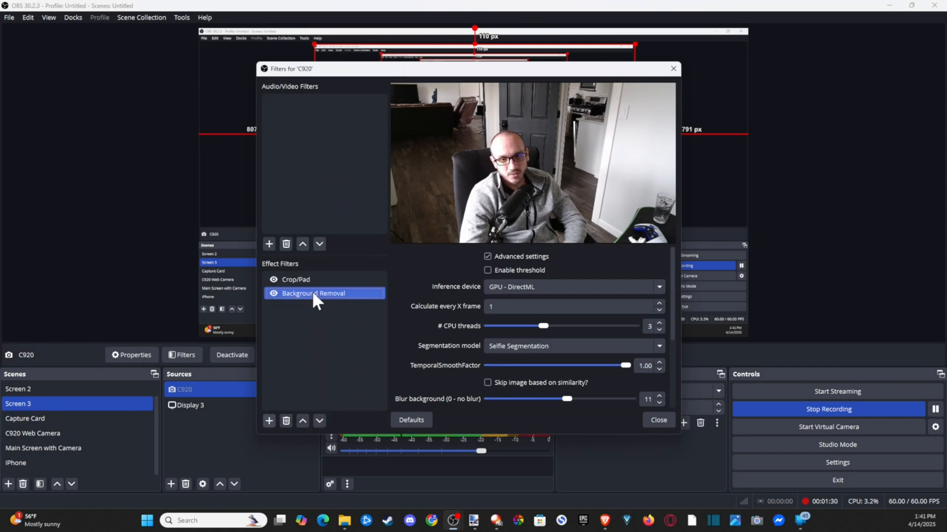
Step: Toggle the filter's Advanced settings and leave them hidden, showing only the basic blur setting
{"action": "left_click", "coordinate": [487, 257]}
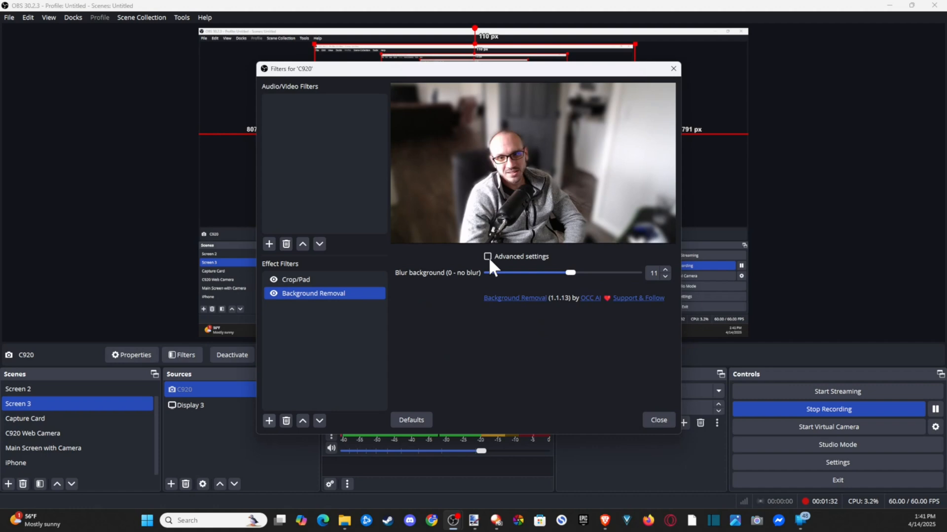
{"action": "left_click", "coordinate": [488, 256]}
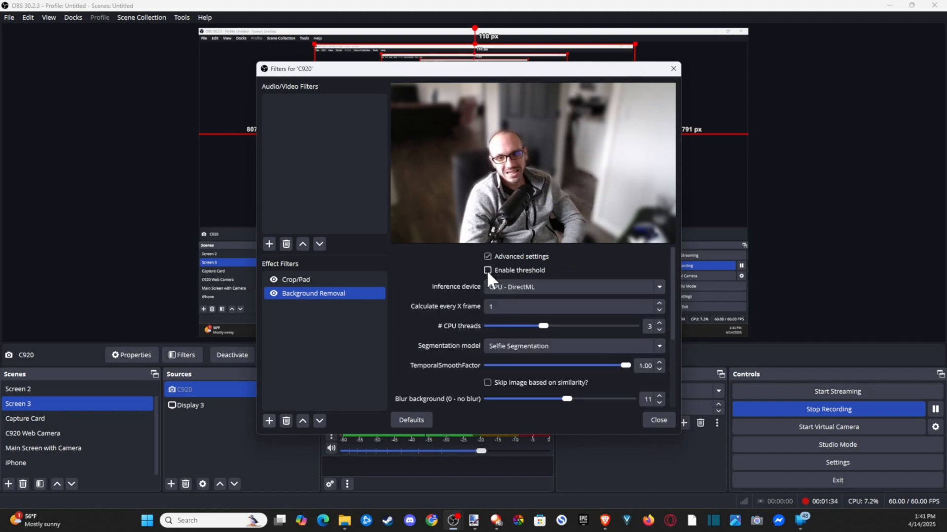
{"action": "left_click", "coordinate": [574, 287]}
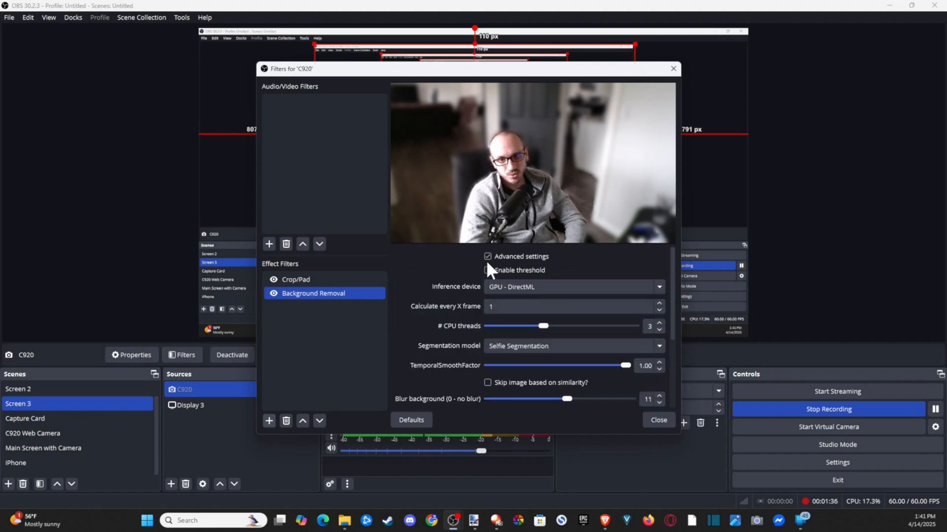
{"action": "left_click", "coordinate": [488, 256]}
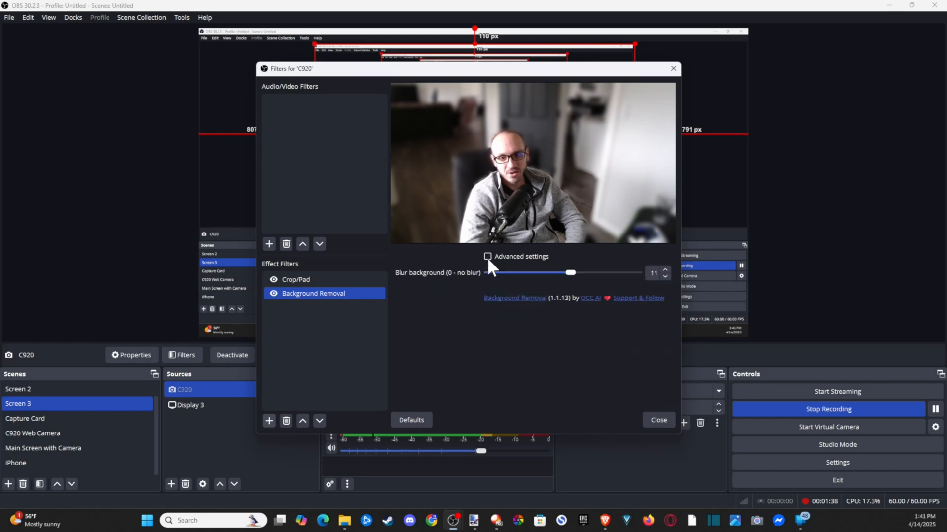
Step: Try background blur at 0 and 16, settle on 9, and close the Filters window
{"action": "left_click_drag", "start_coordinate": [570, 272], "coordinate": [486, 272]}
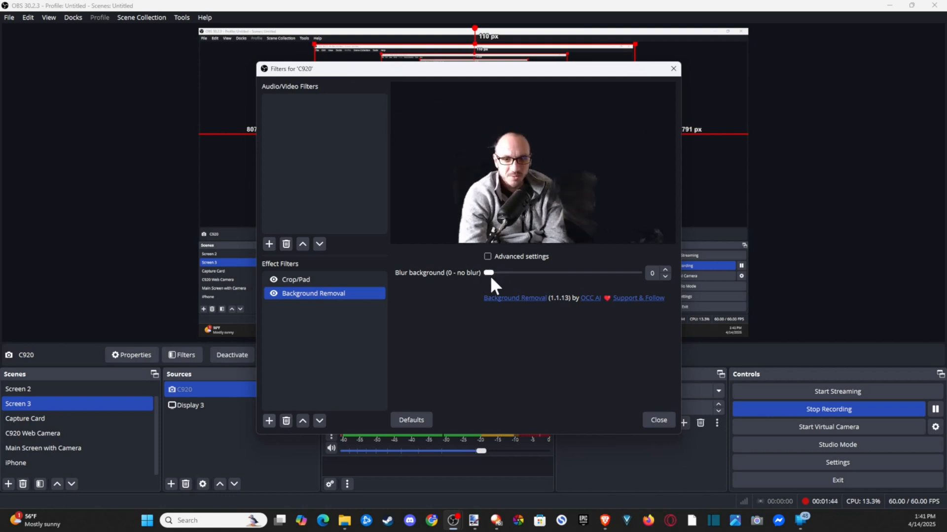
{"action": "left_click_drag", "start_coordinate": [489, 273], "coordinate": [609, 273]}
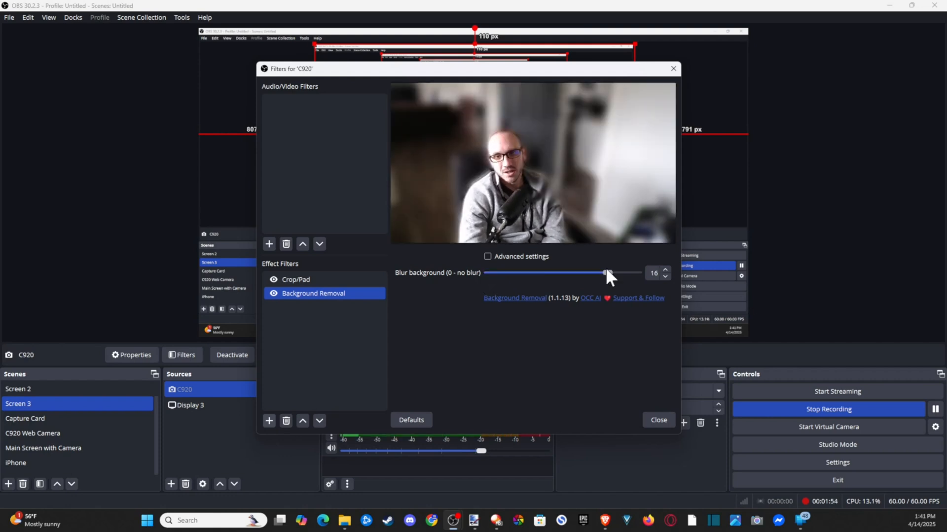
{"action": "left_click_drag", "start_coordinate": [607, 273], "coordinate": [554, 273]}
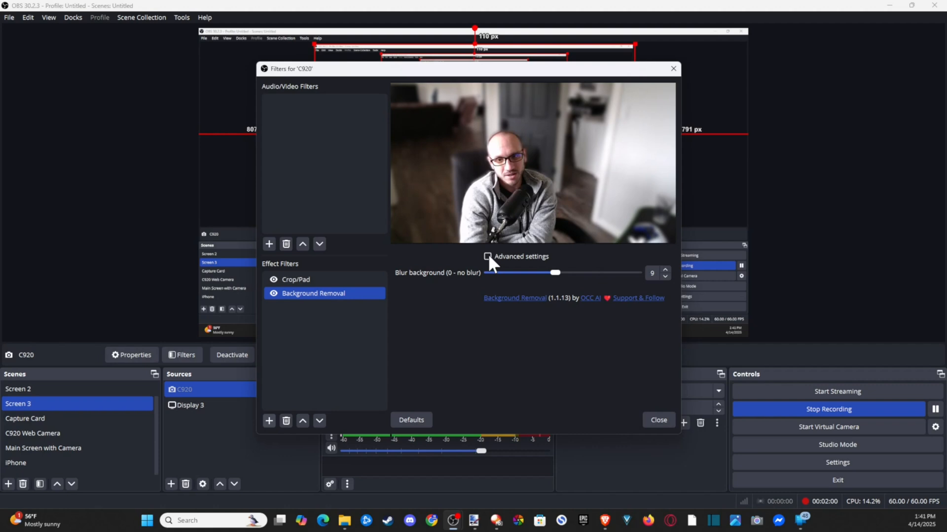
{"action": "left_click", "coordinate": [659, 420]}
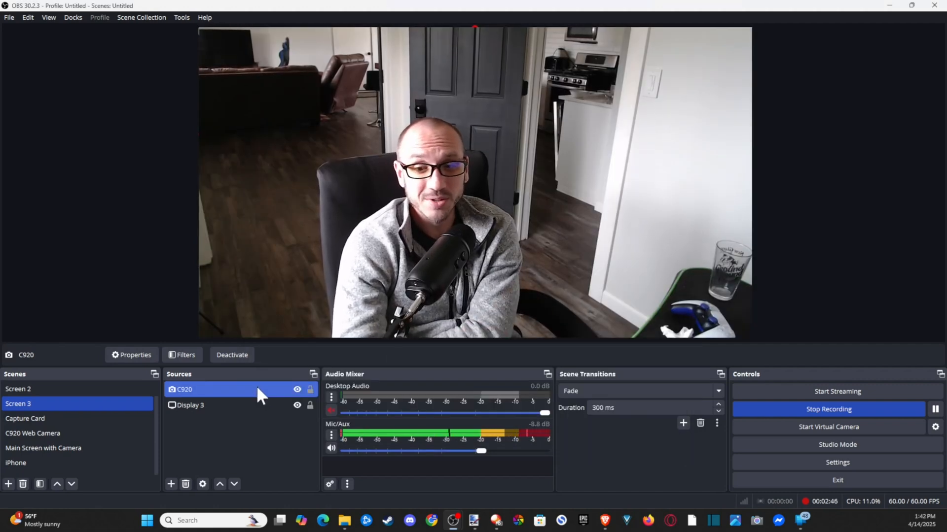
{"action": "left_click", "coordinate": [19, 390]}
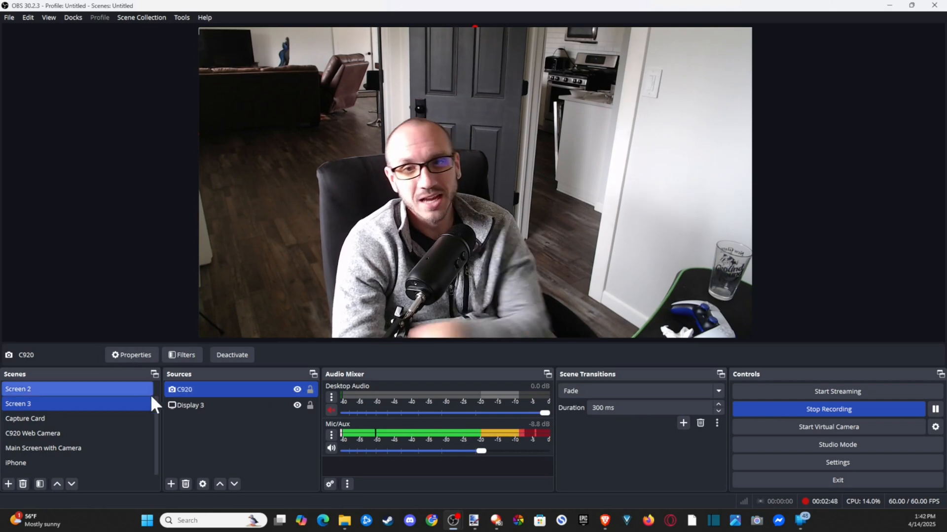
{"action": "left_click", "coordinate": [30, 405]}
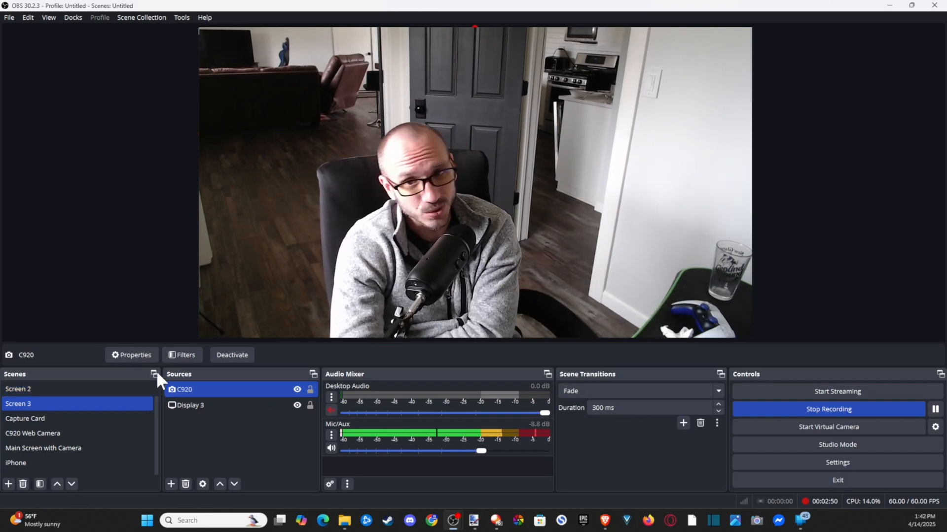